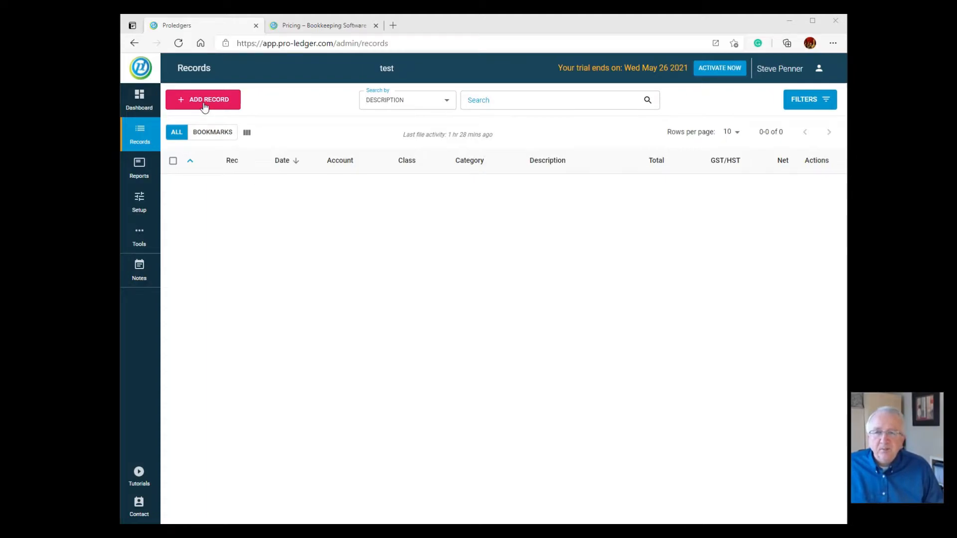
- Start a new record and show the Class dropdown options available on the Basic plan
left_click(203, 100)
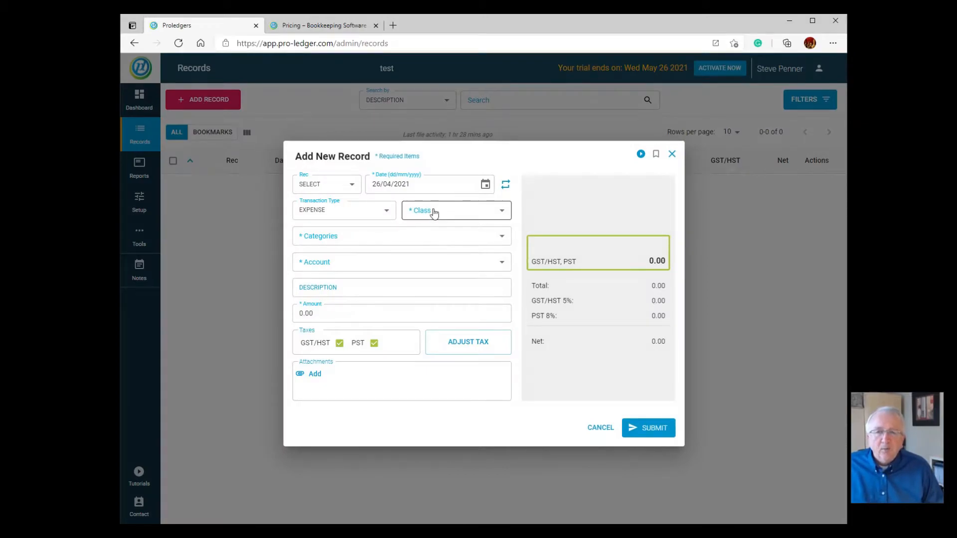
left_click(456, 210)
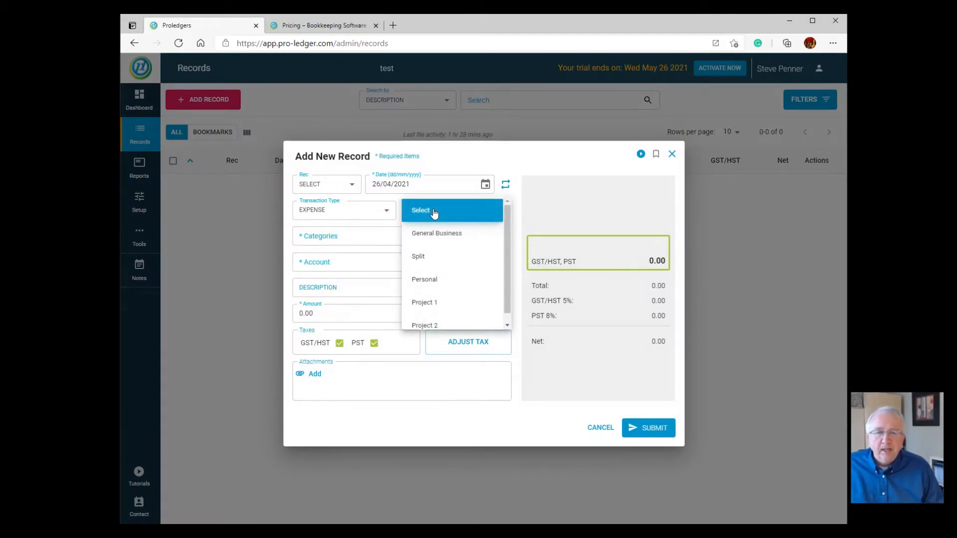
mouse_move(431, 238)
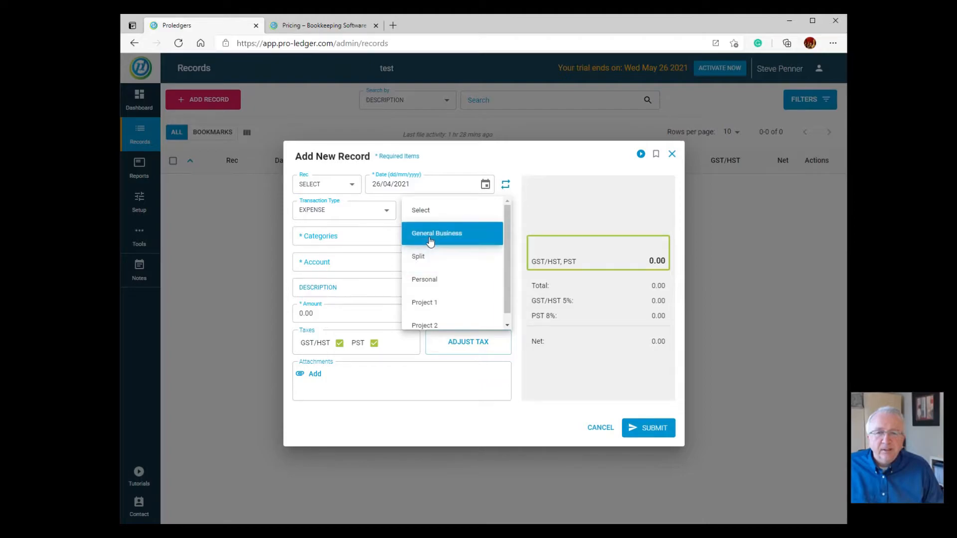
mouse_move(434, 238)
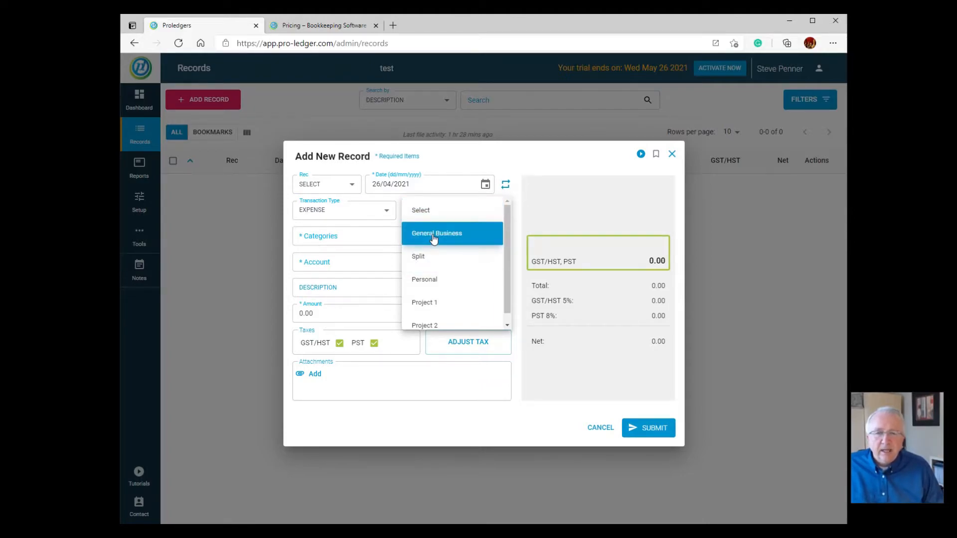
mouse_move(424, 279)
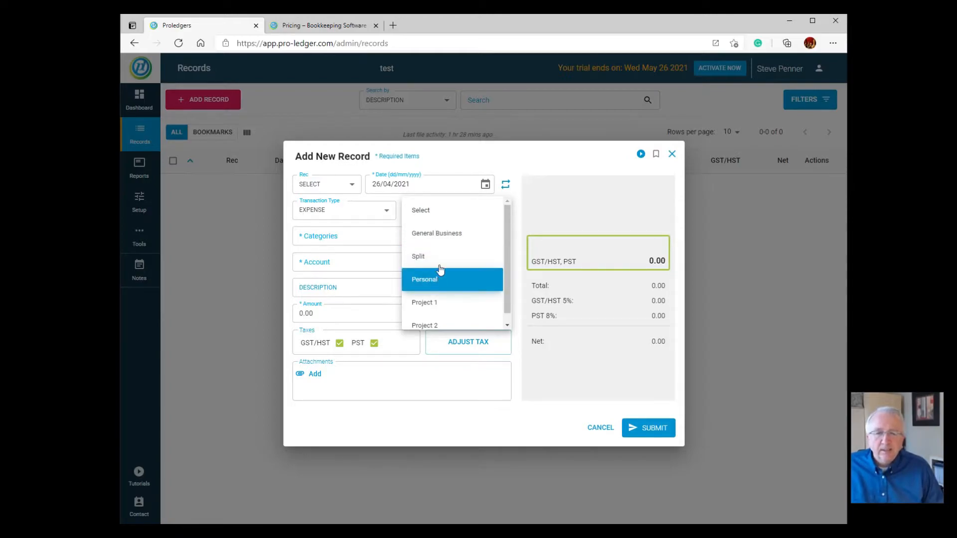
mouse_move(440, 256)
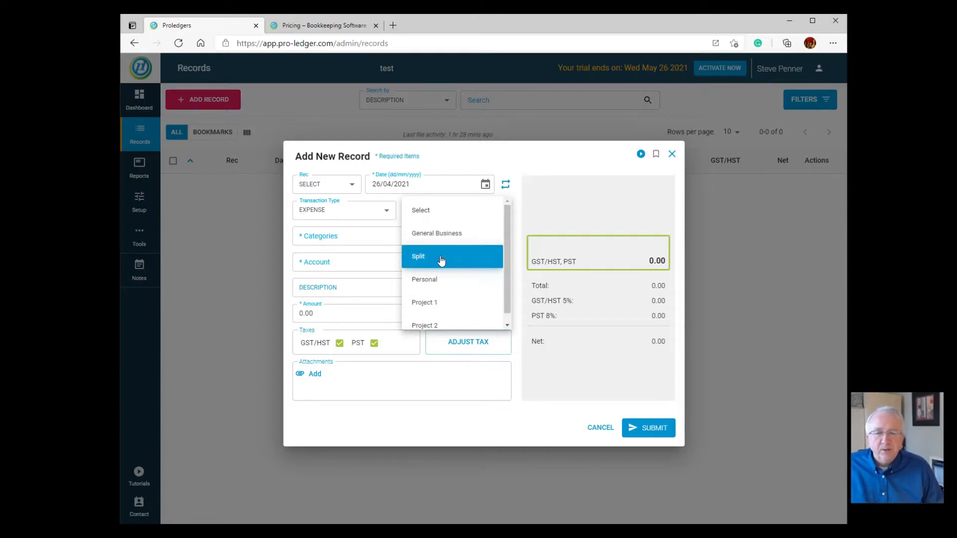
mouse_move(445, 238)
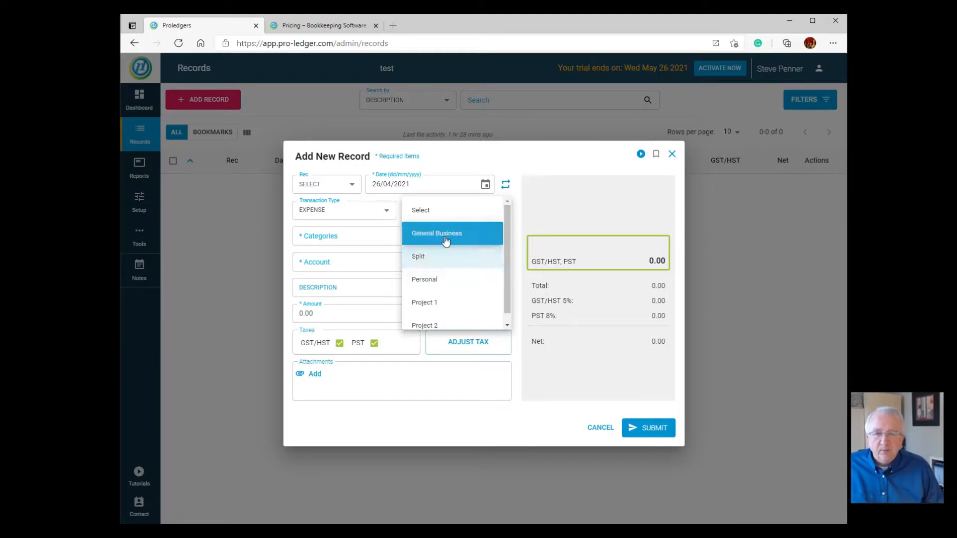
mouse_move(445, 279)
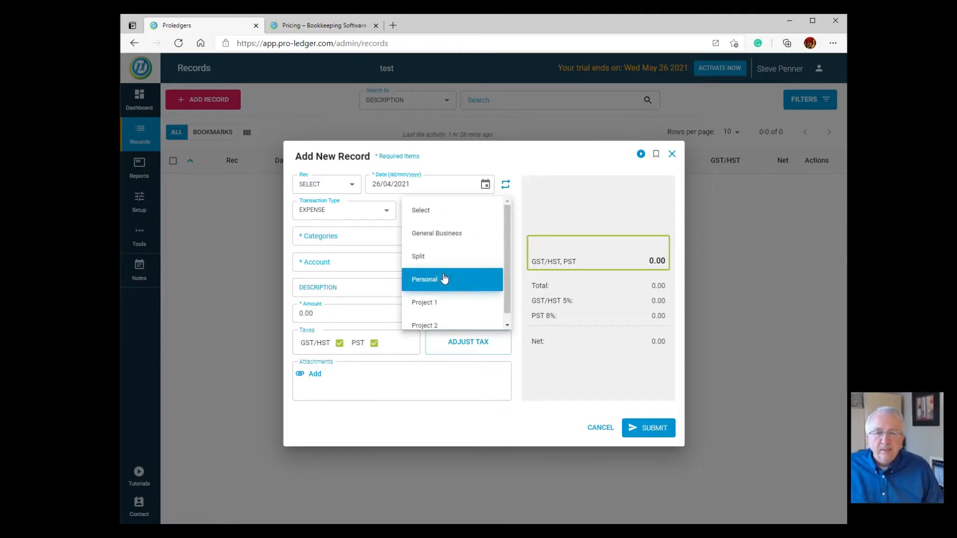
mouse_move(444, 256)
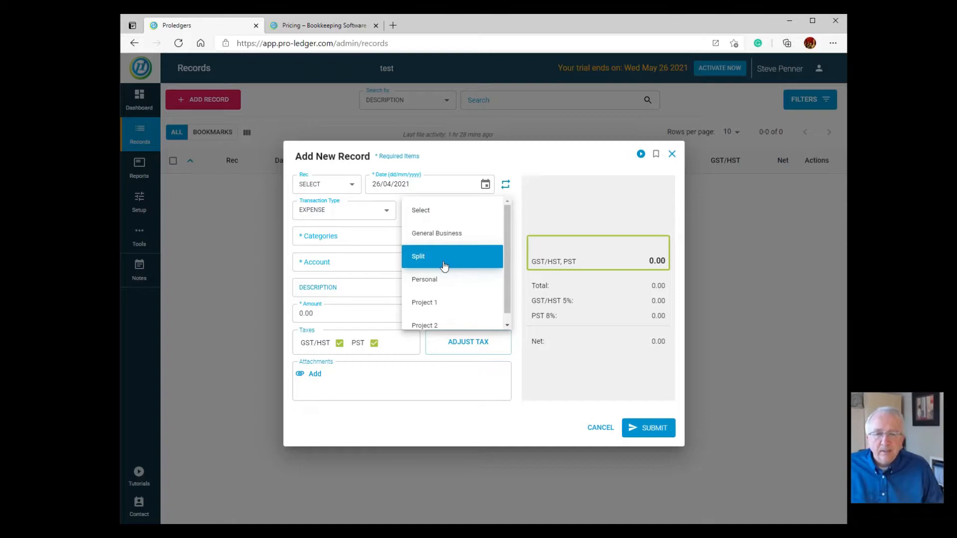
mouse_move(450, 235)
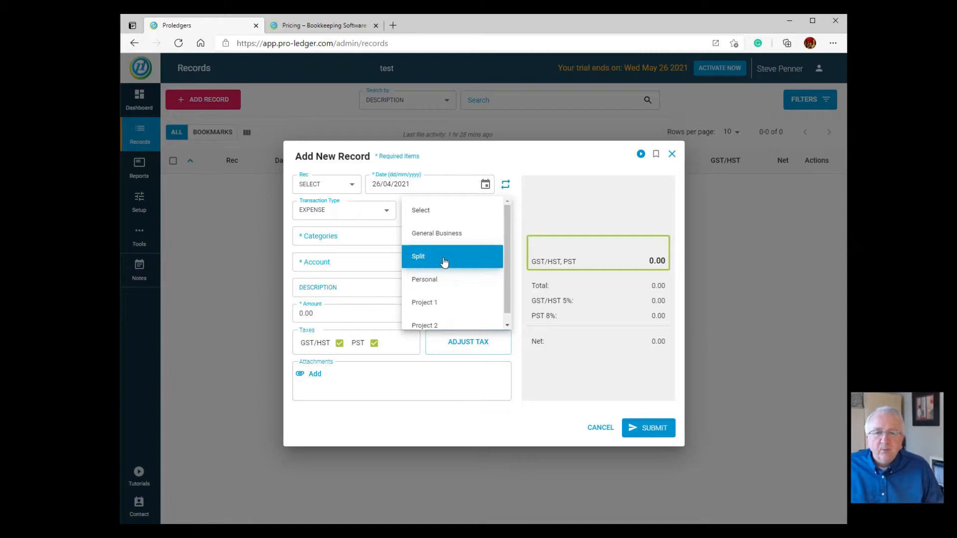
mouse_move(444, 238)
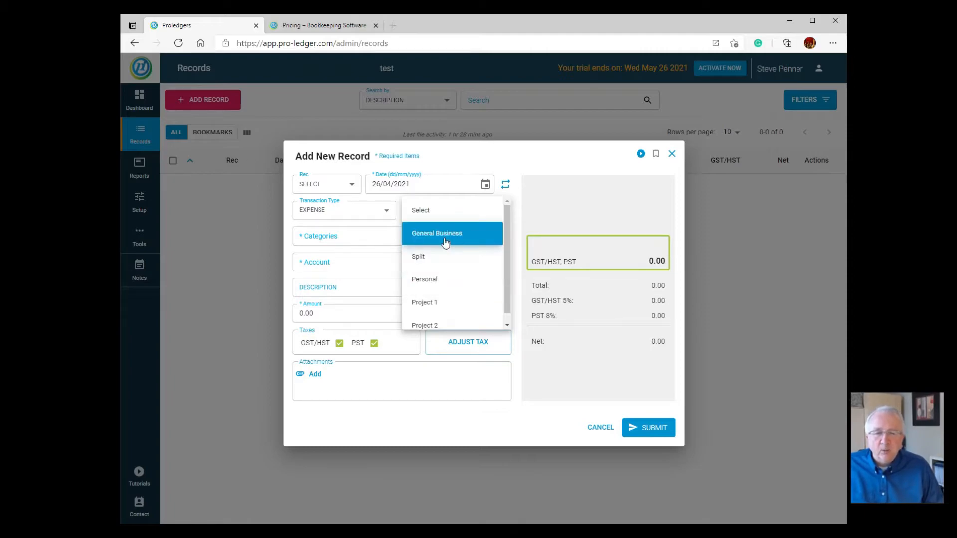
mouse_move(440, 279)
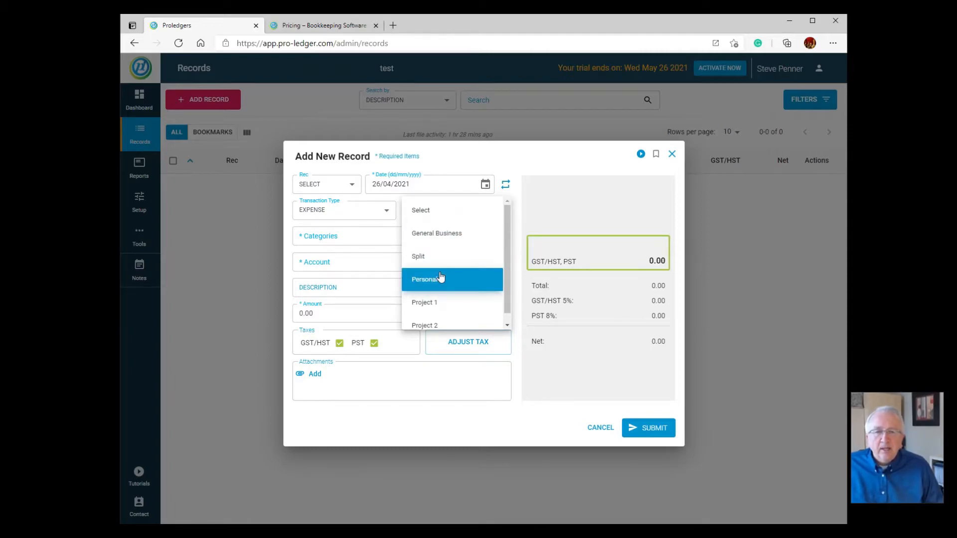
mouse_move(437, 325)
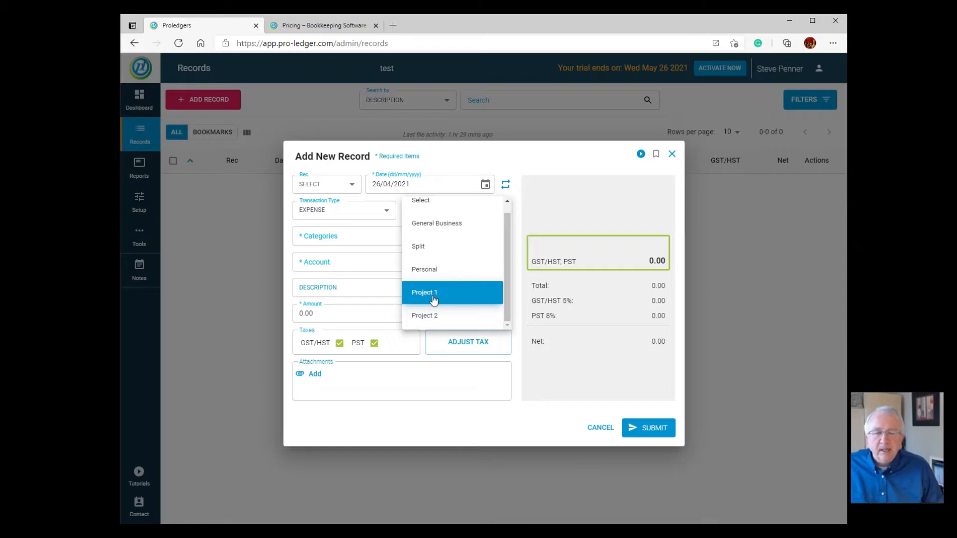
mouse_move(445, 222)
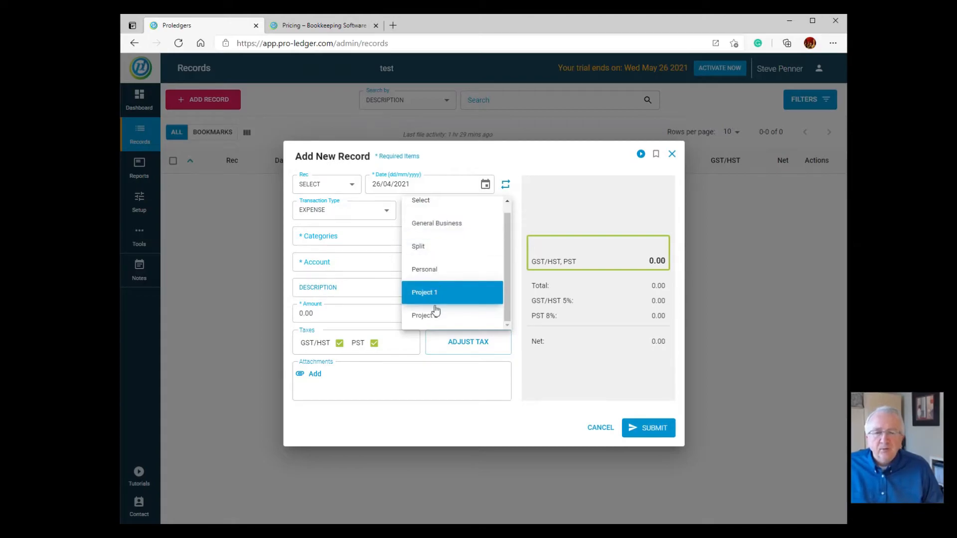
mouse_move(441, 300)
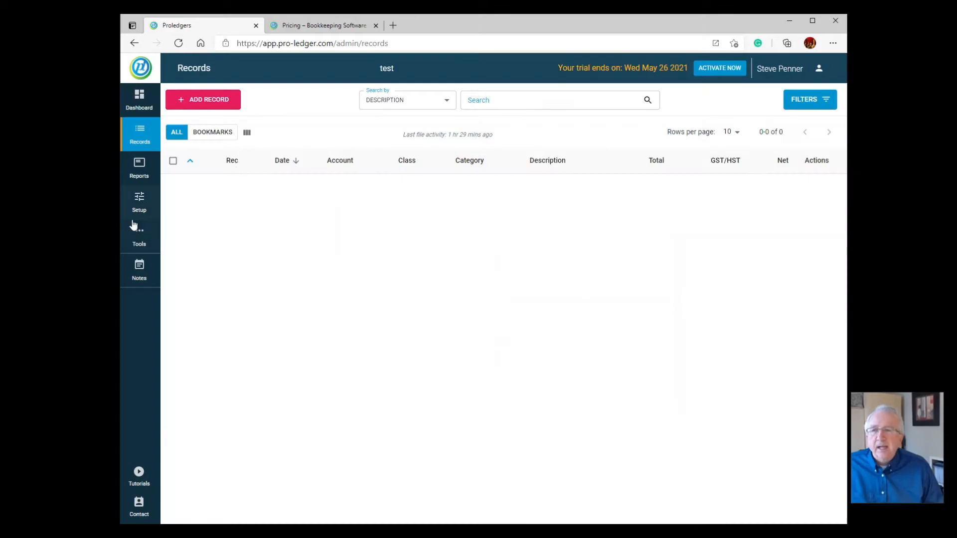
- View the Setup general settings showing the trial subscription is the Basic yearly plan
left_click(139, 201)
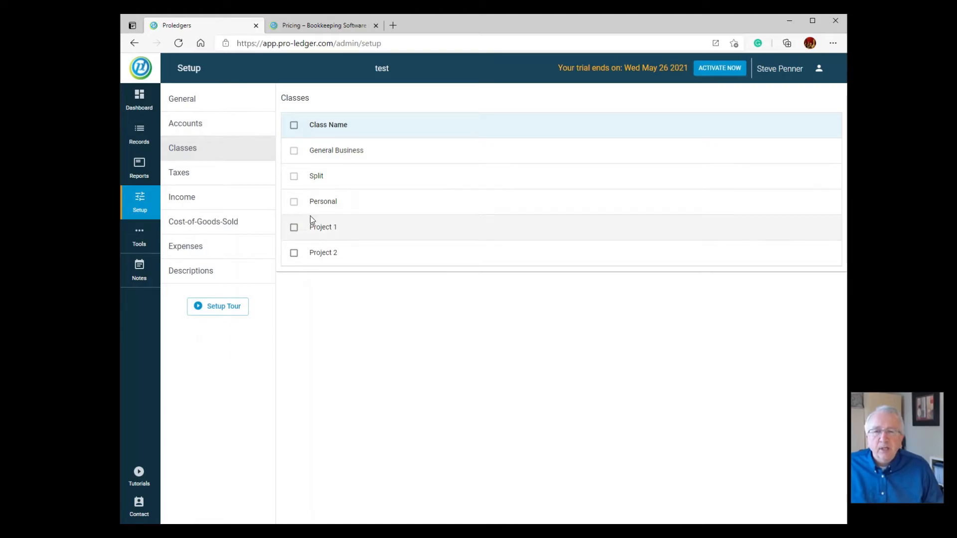
mouse_move(317, 234)
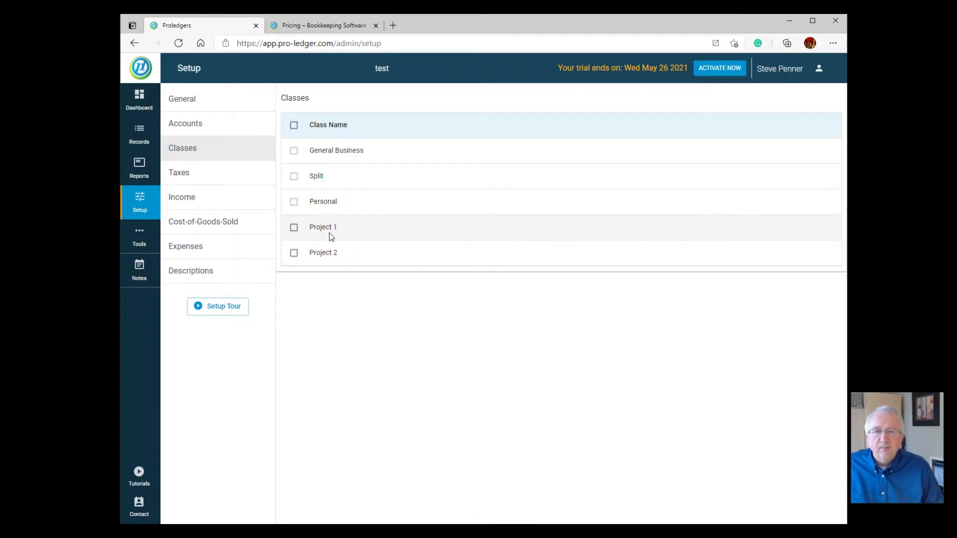
mouse_move(329, 201)
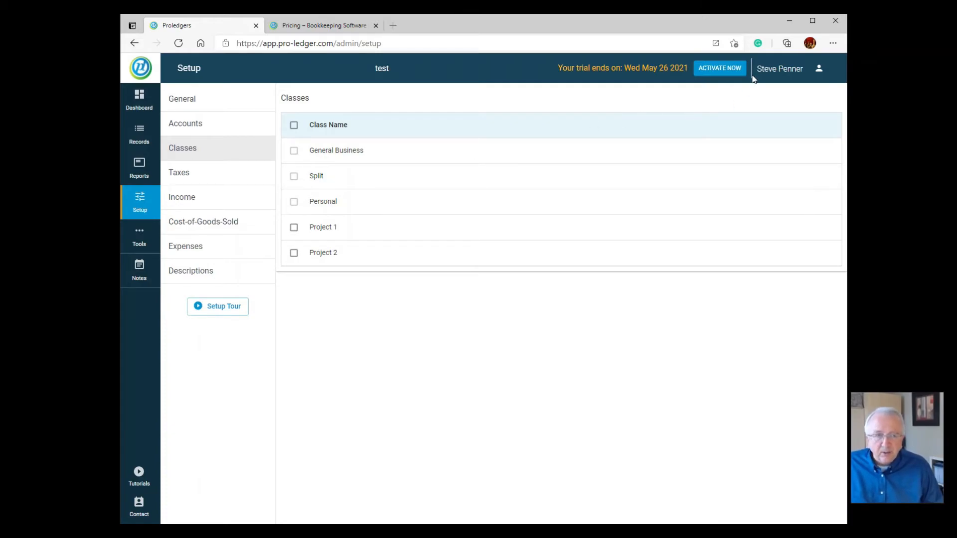
left_click(819, 68)
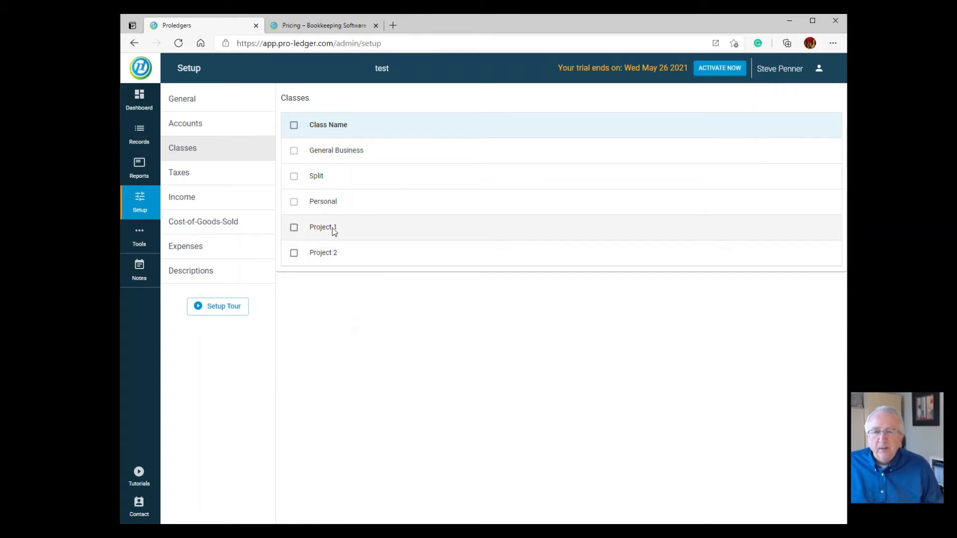
mouse_move(316, 240)
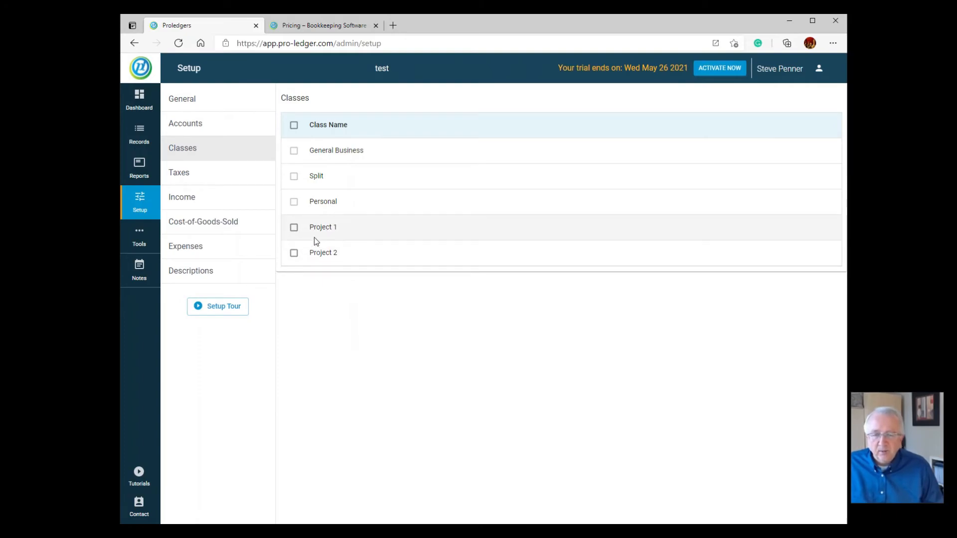
mouse_move(328, 251)
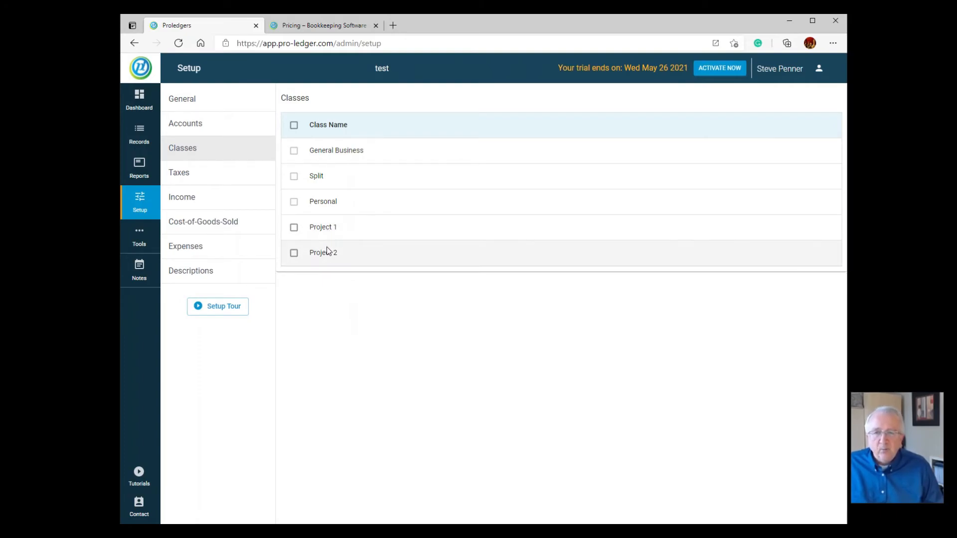
mouse_move(356, 296)
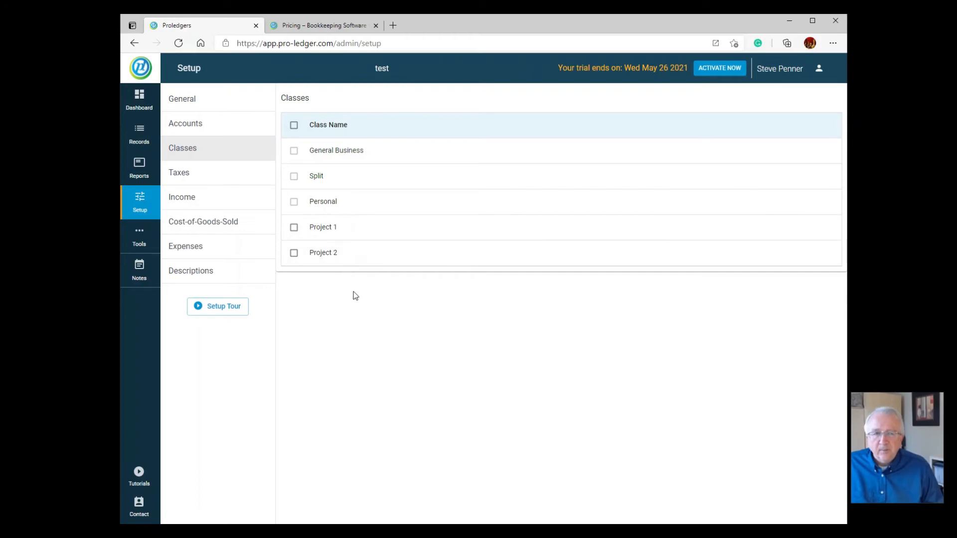
mouse_move(356, 301)
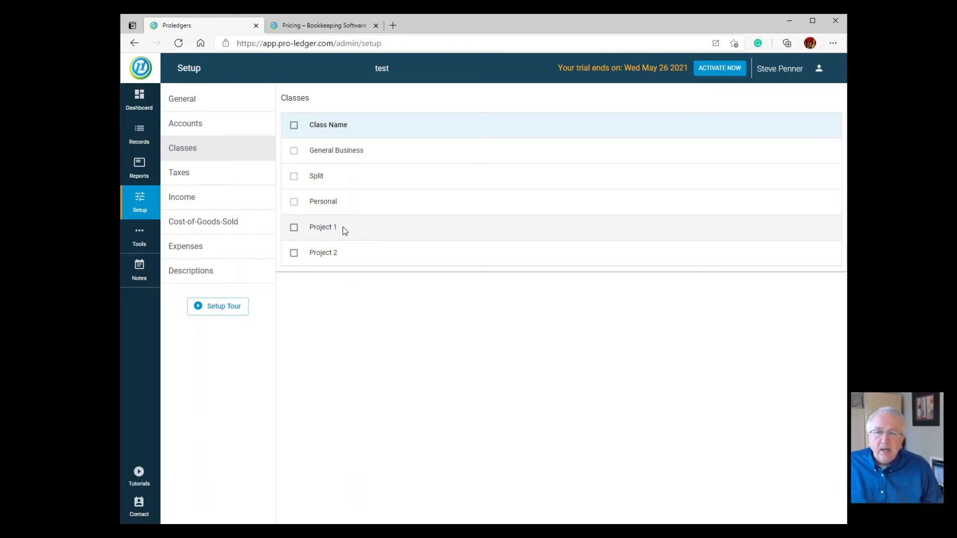
mouse_move(318, 230)
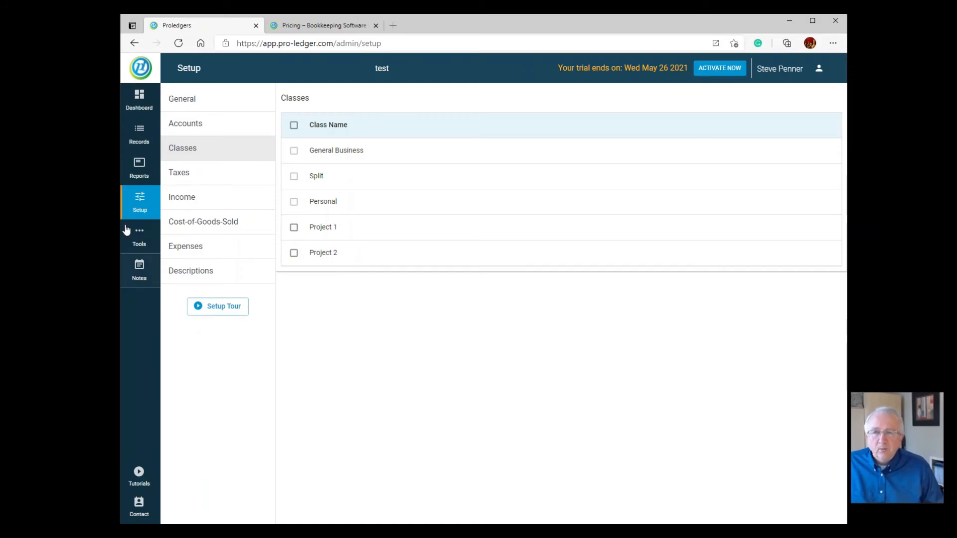
- Return to the records list and begin a new expense record dated 26/04/2021
left_click(138, 133)
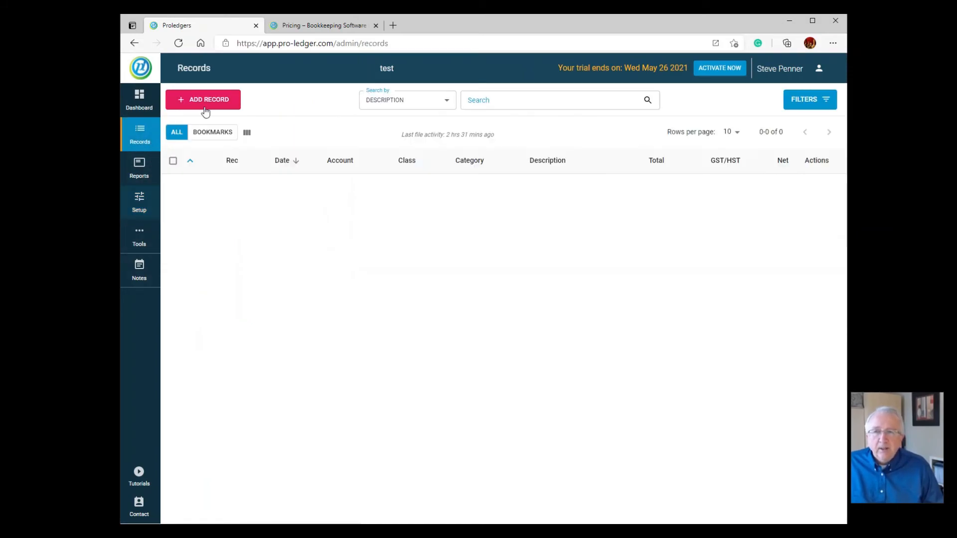
left_click(203, 100)
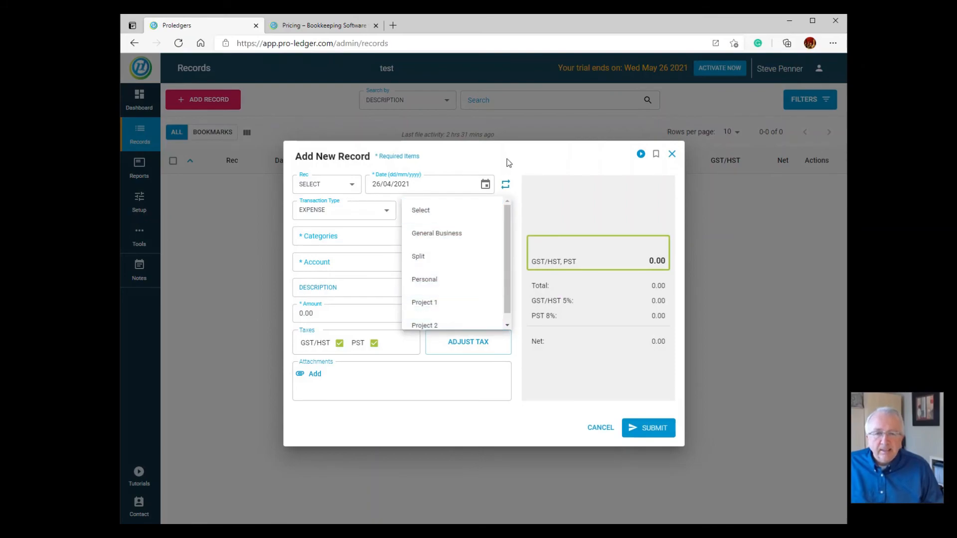
mouse_move(450, 238)
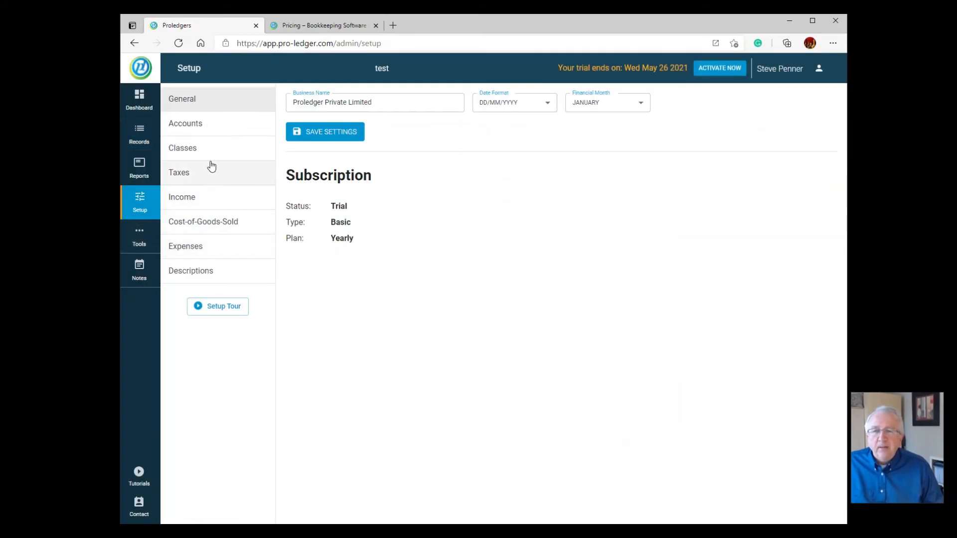
- Show the Classes list: General Business, Split, Personal, Project 1 and Project 2
left_click(181, 147)
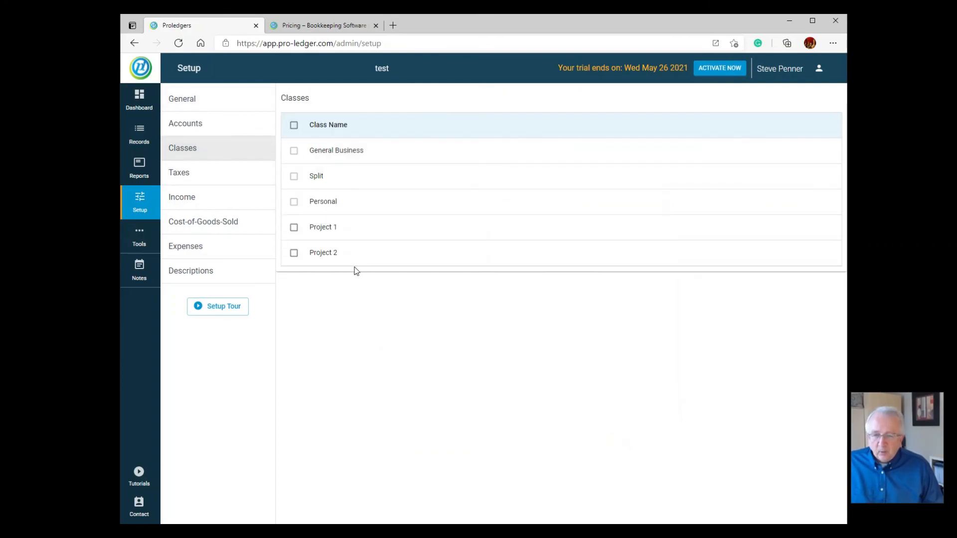
mouse_move(347, 330)
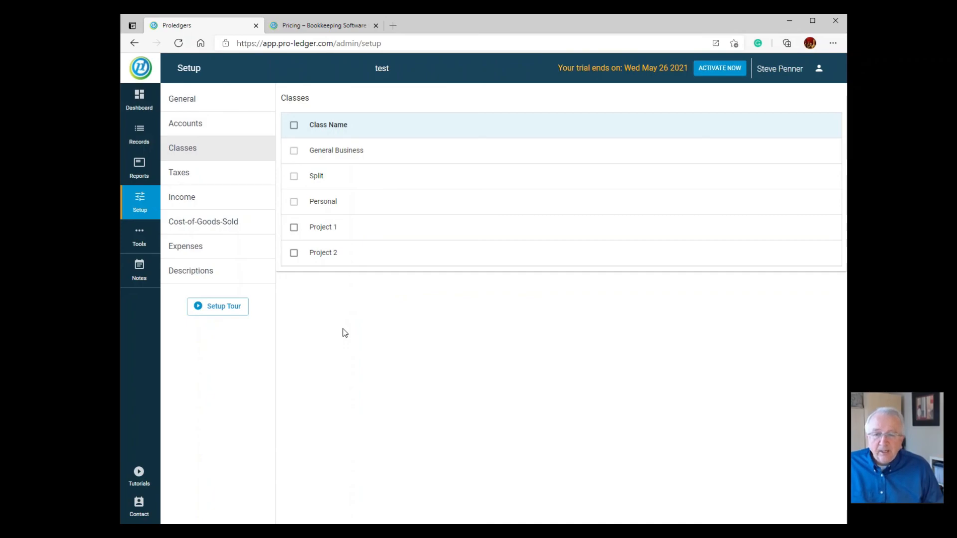
mouse_move(356, 252)
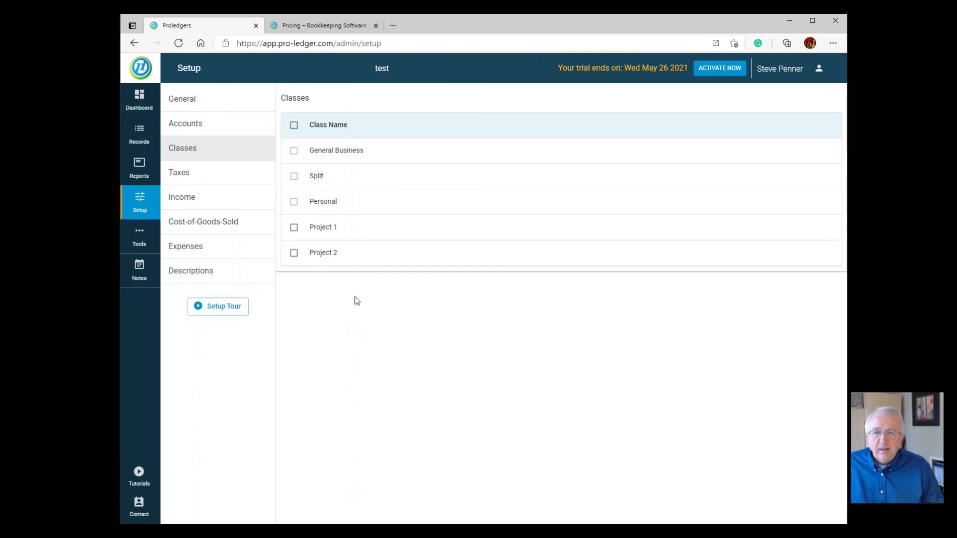
mouse_move(342, 328)
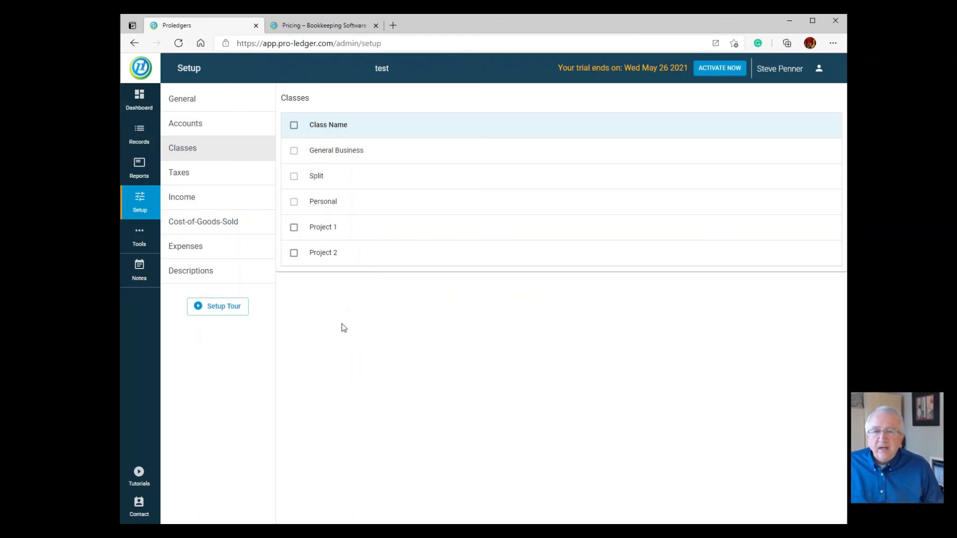